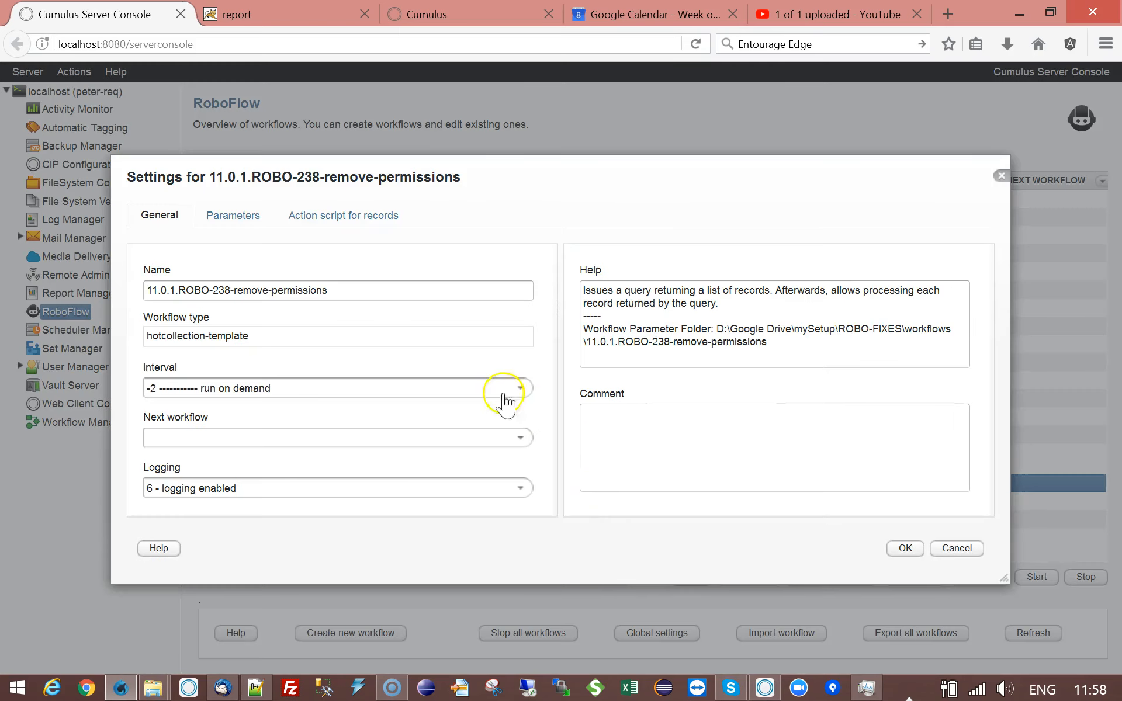
Review the remove-permissions workflow's query parameters, then switch to the Cumulus client window.
left_click(232, 215)
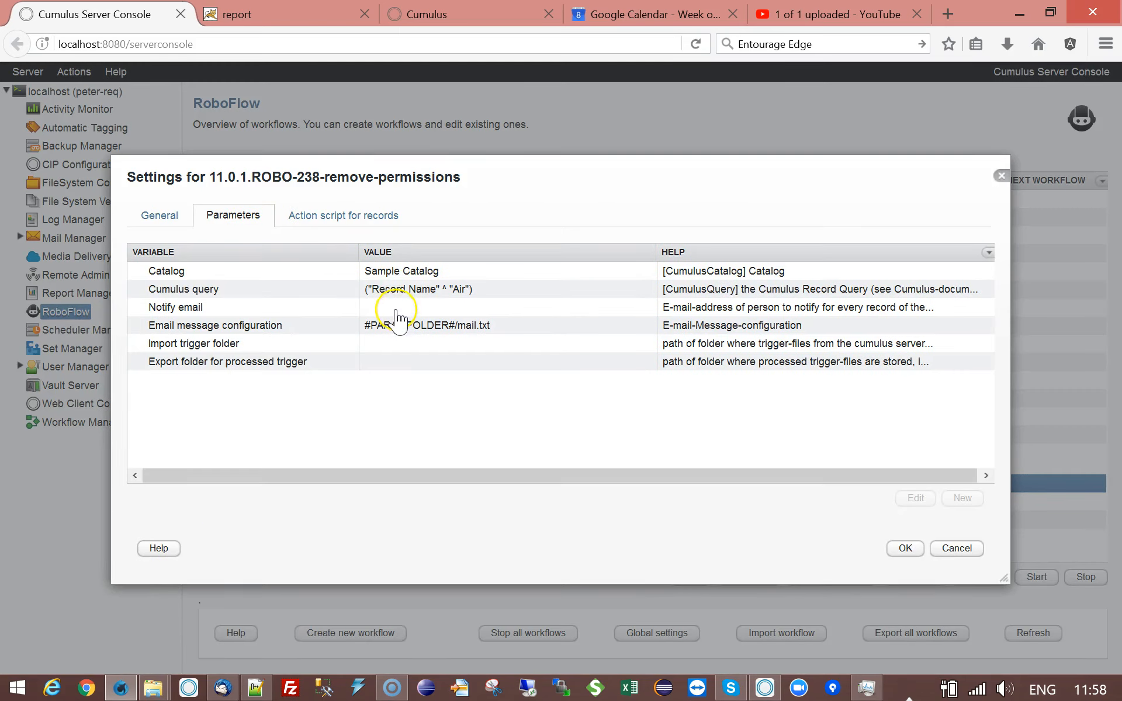
left_click(407, 289)
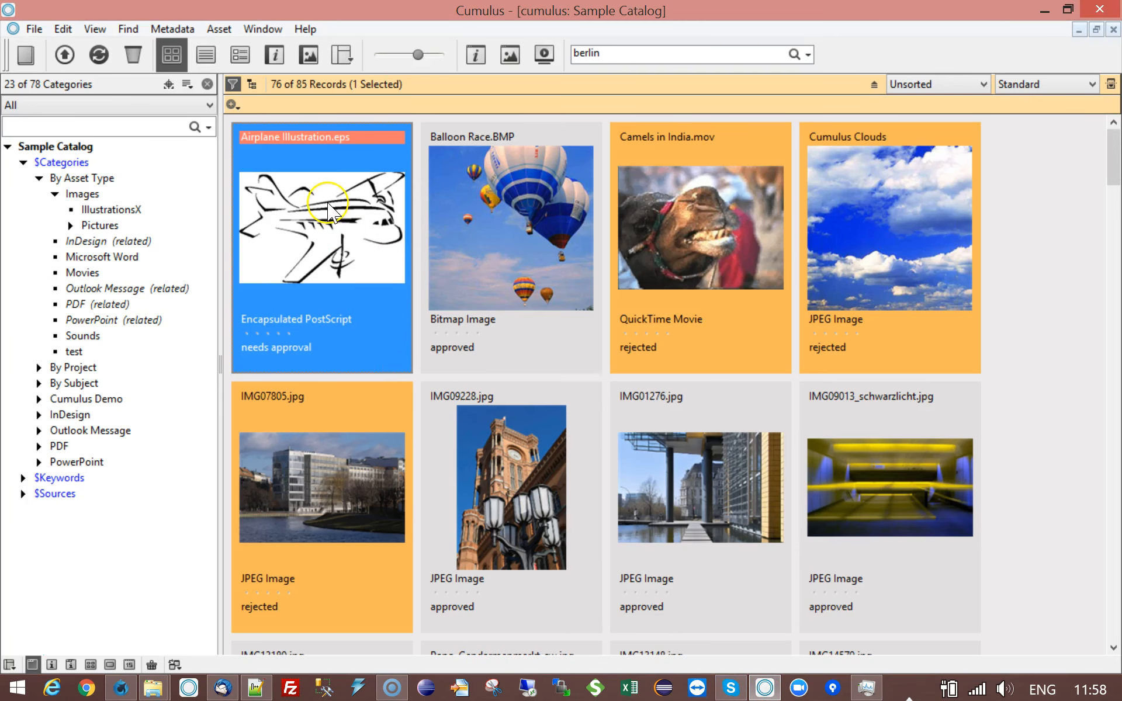
mouse_move(315, 207)
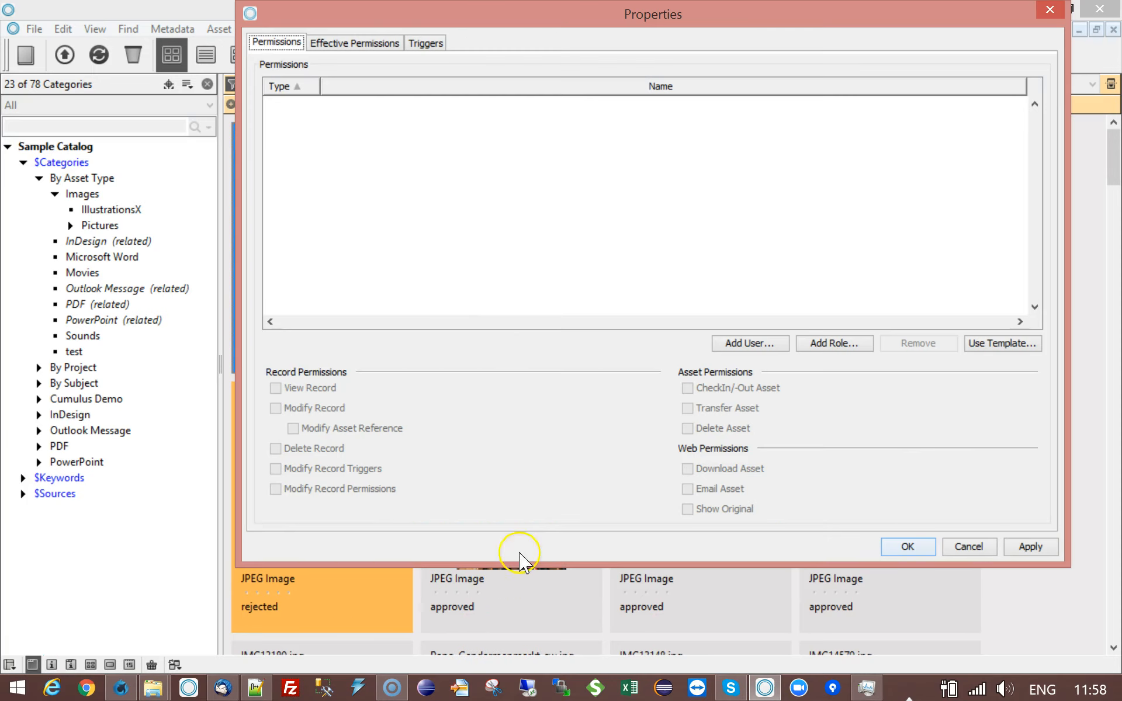
mouse_move(564, 311)
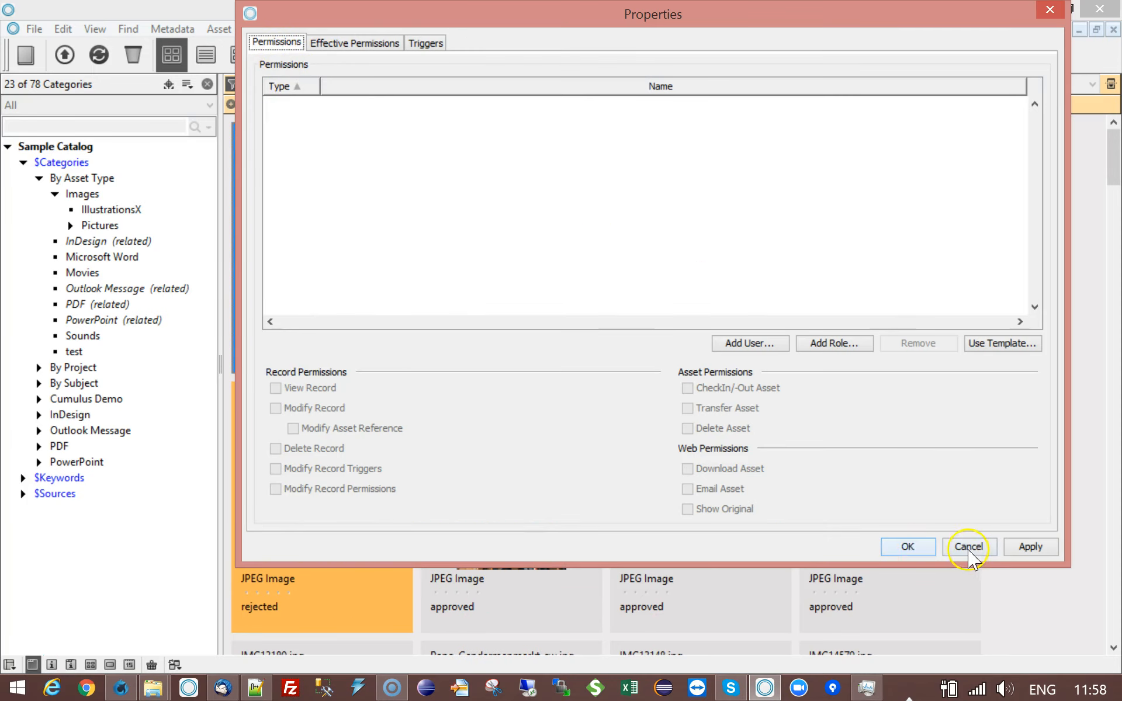
left_click(969, 547)
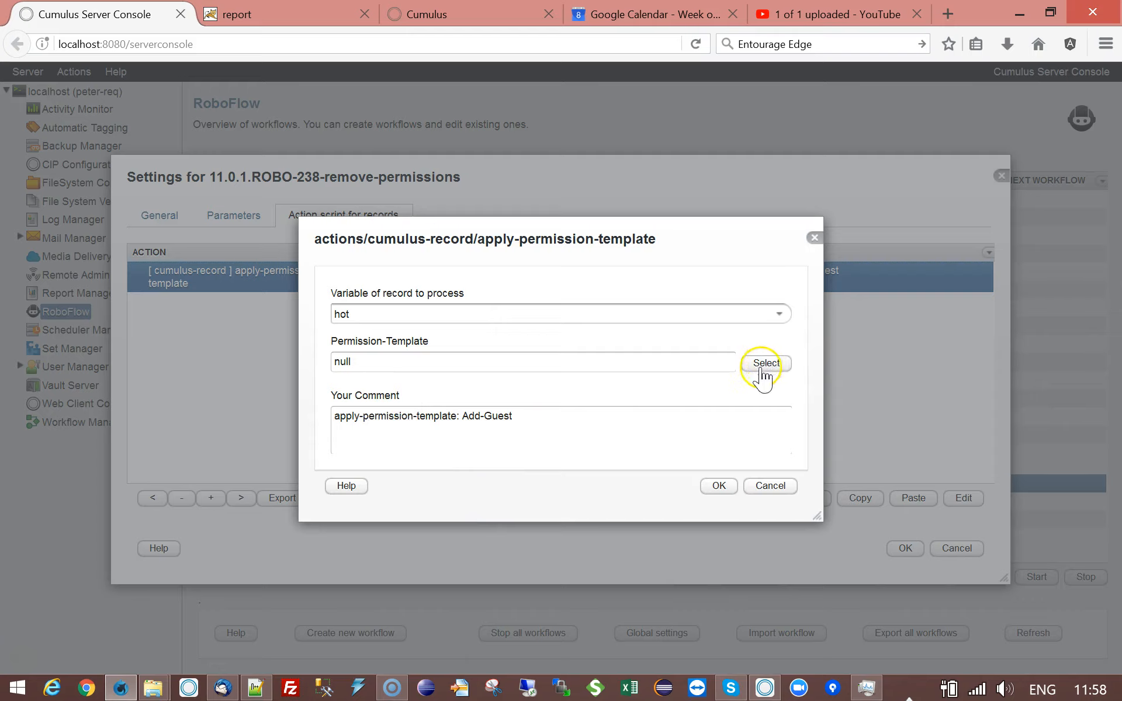
Choose the Add-Guest permission template from Sample Catalog for the apply-permission-template action.
left_click(766, 363)
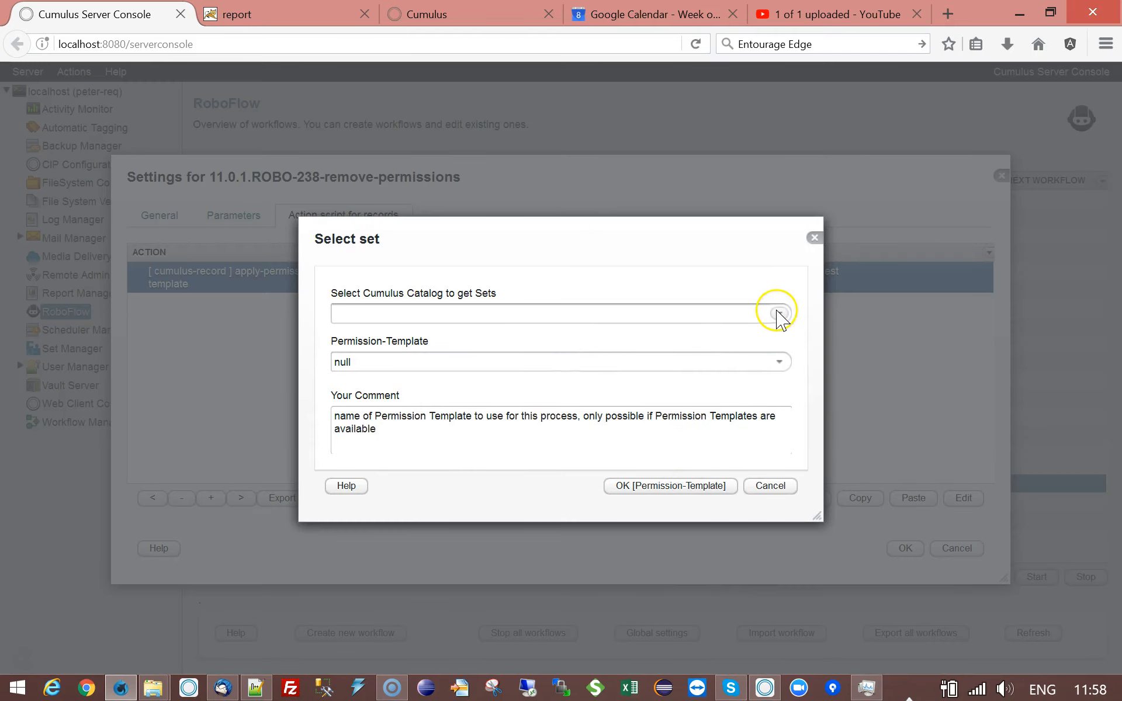
left_click(779, 313)
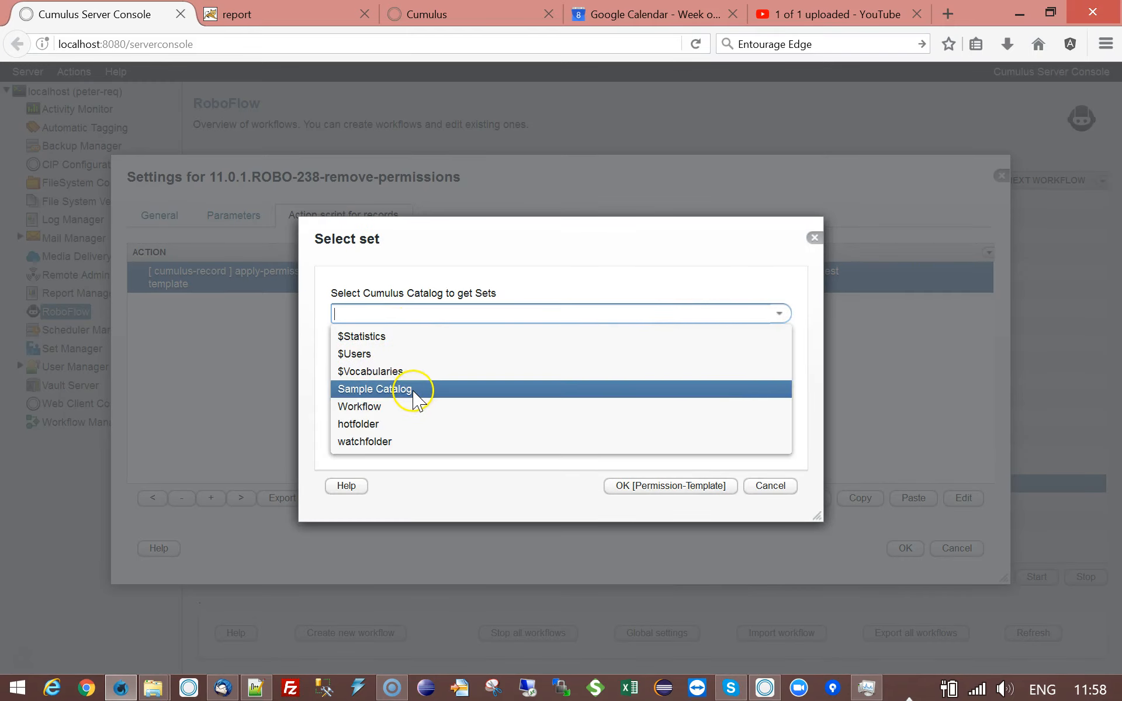
left_click(376, 389)
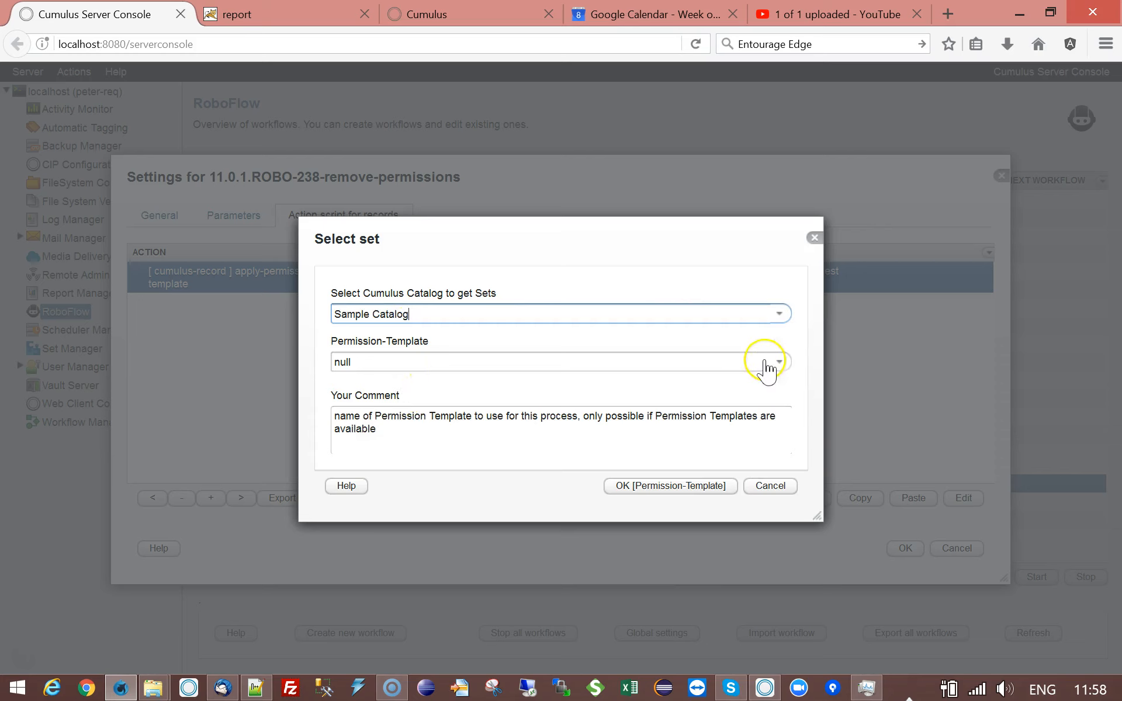
left_click(780, 362)
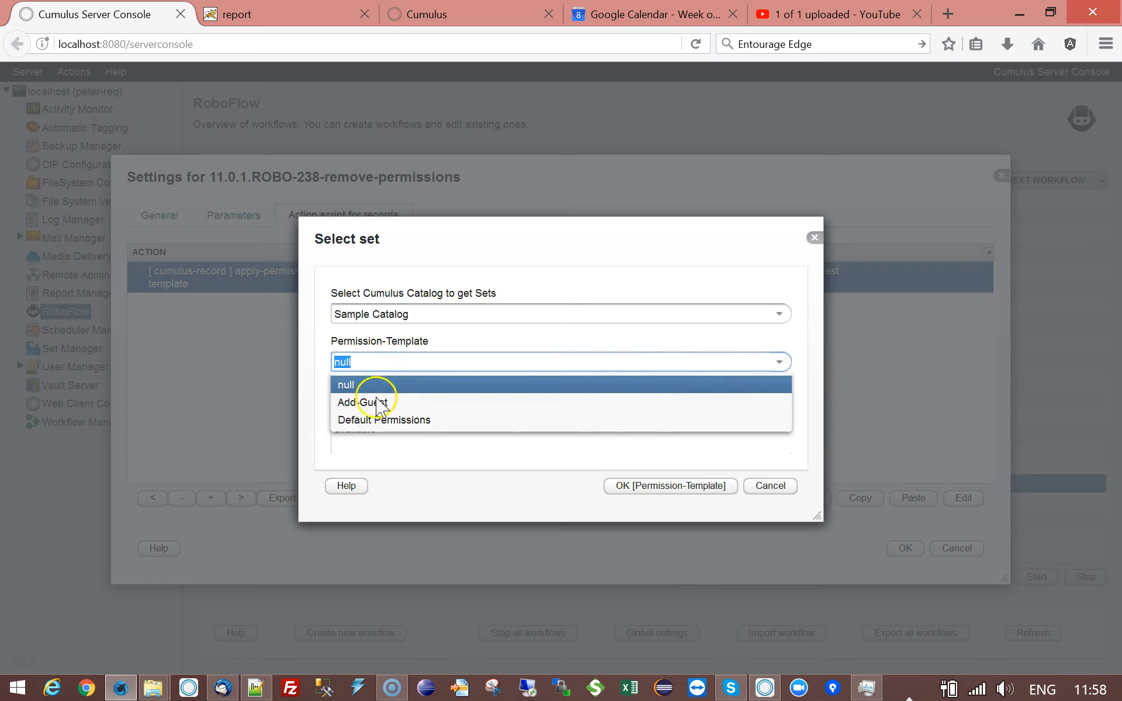
left_click(355, 402)
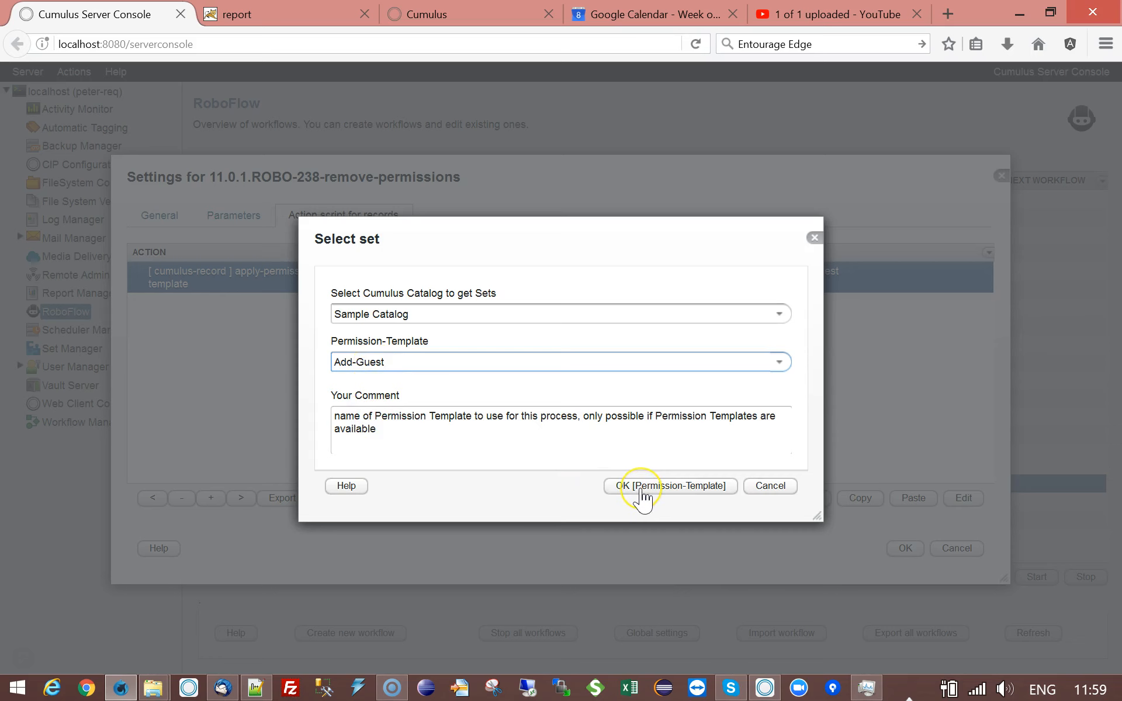
Confirm Add-Guest, save the action's settings and switch over to the Cumulus client.
left_click(670, 486)
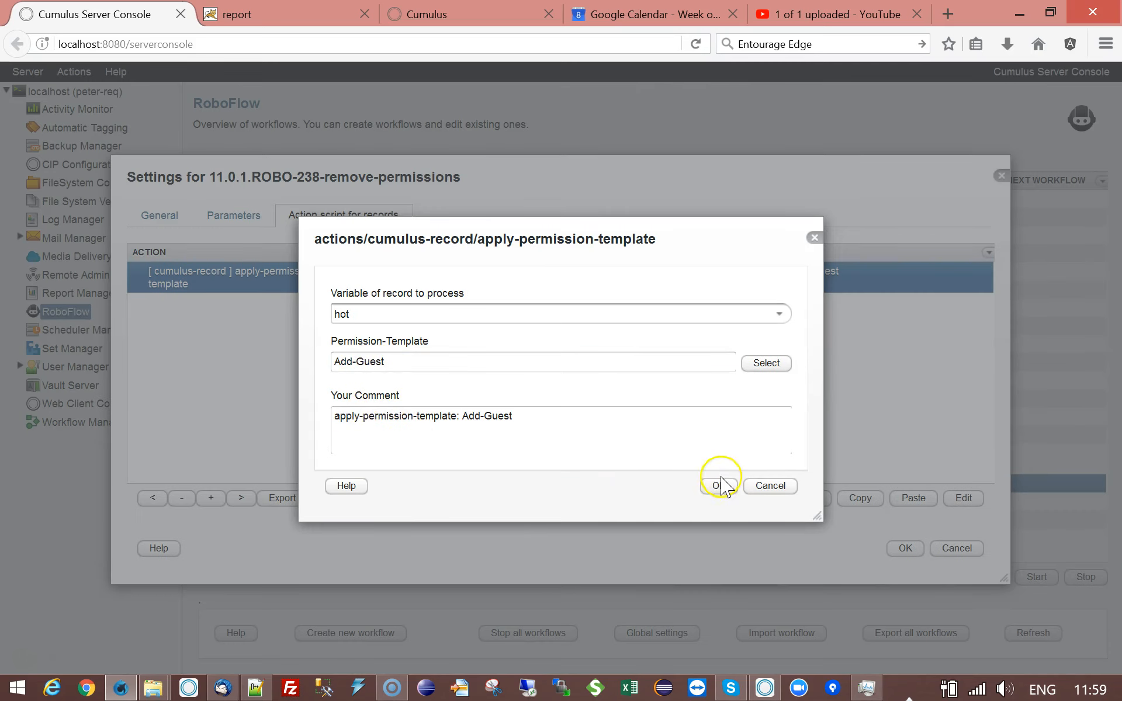
left_click(717, 485)
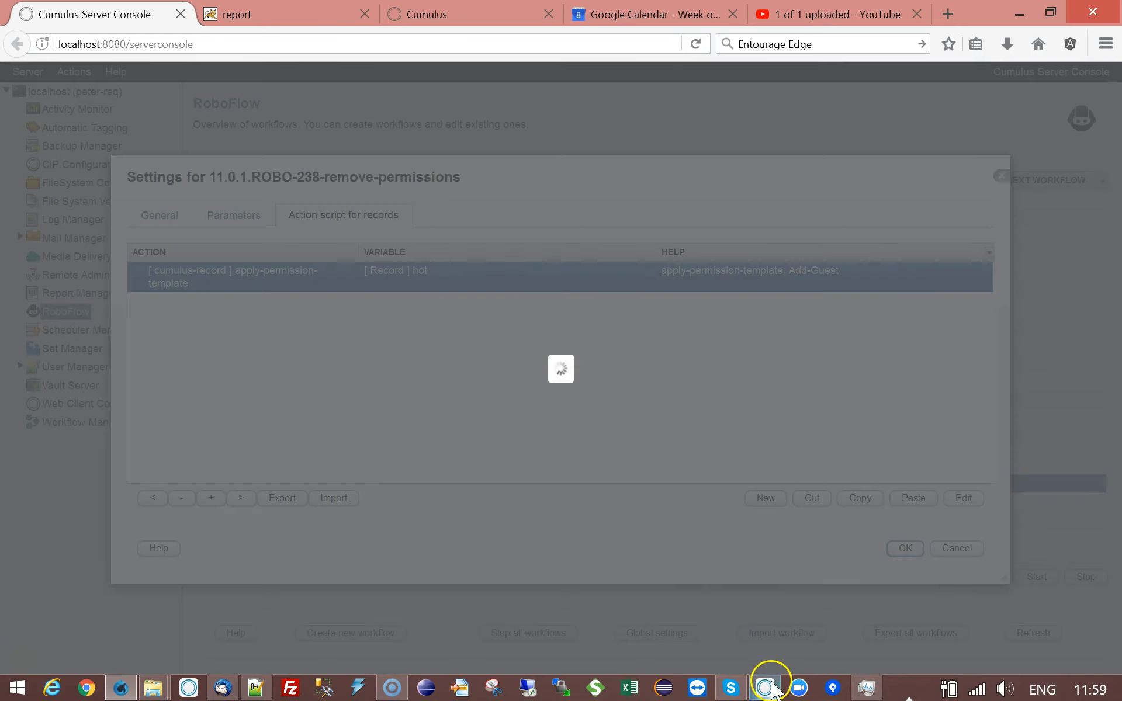
left_click(765, 688)
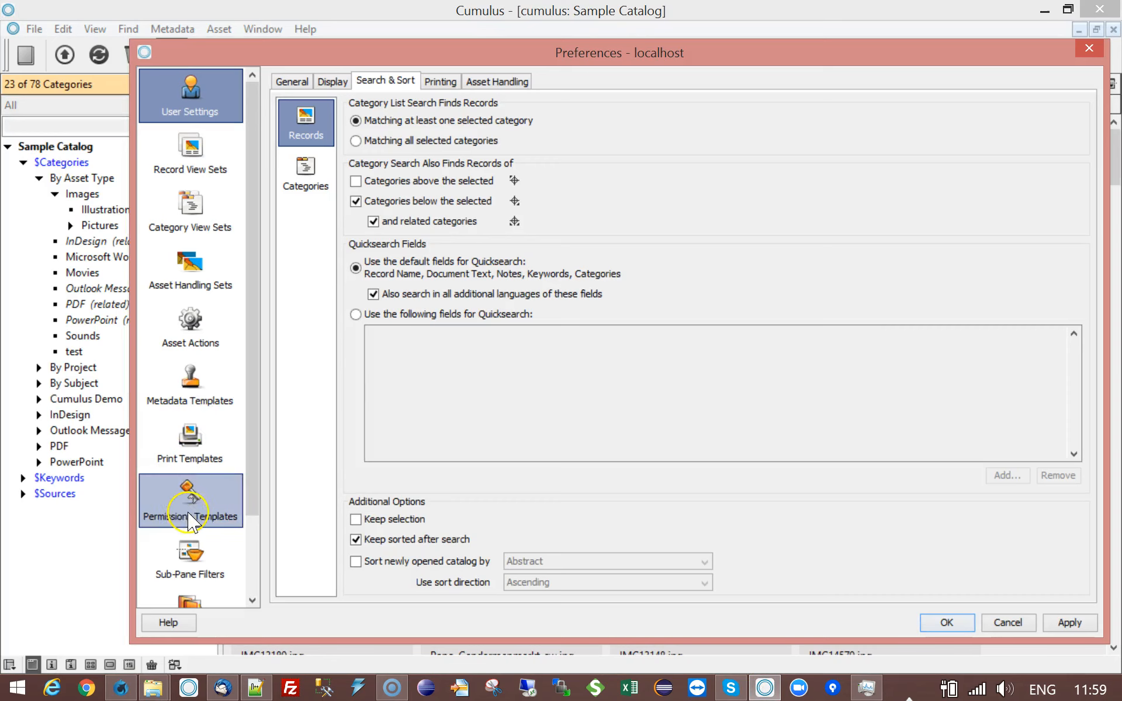
left_click(190, 498)
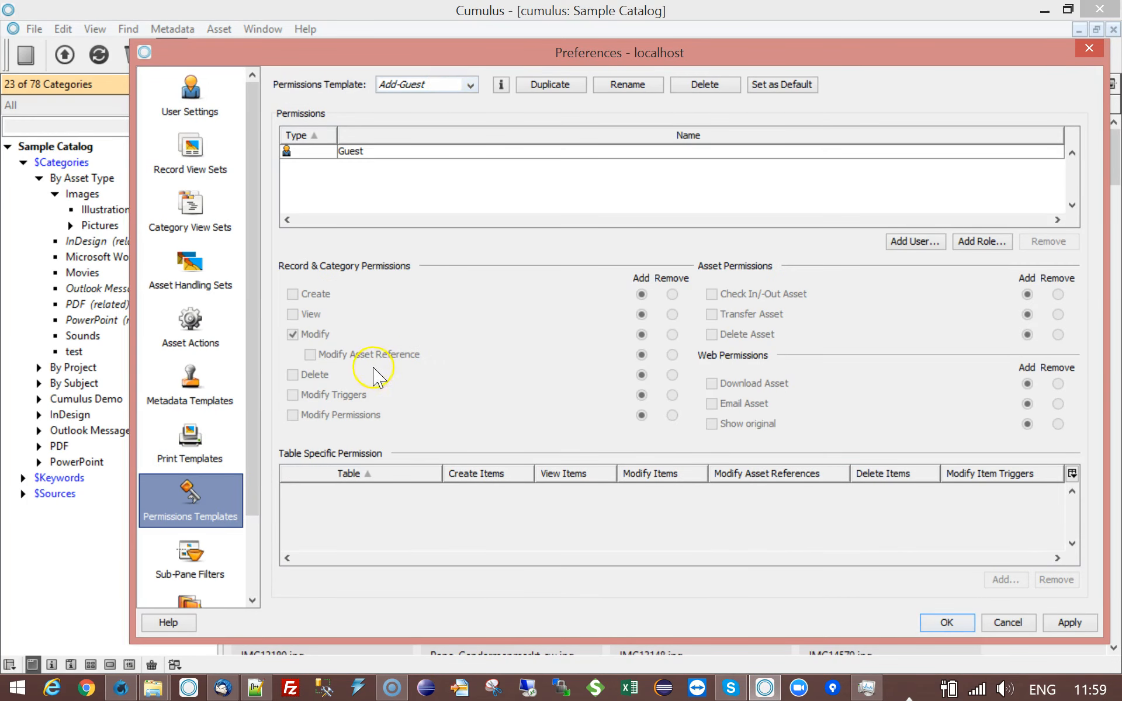
left_click(293, 335)
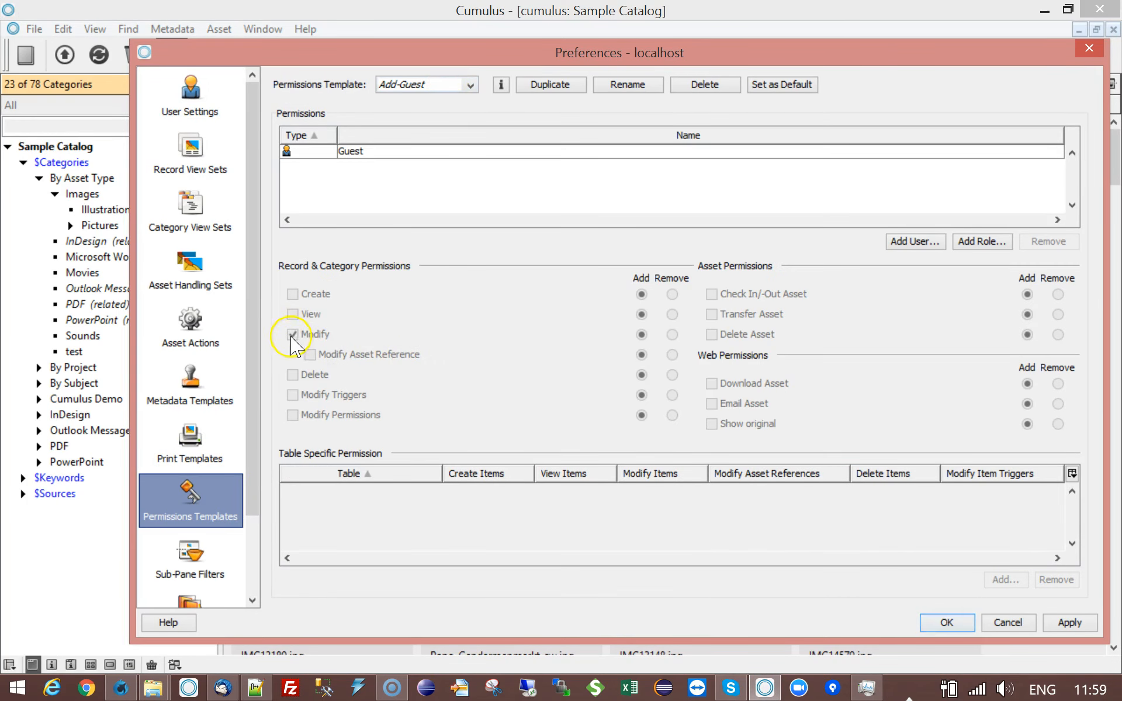
left_click(292, 335)
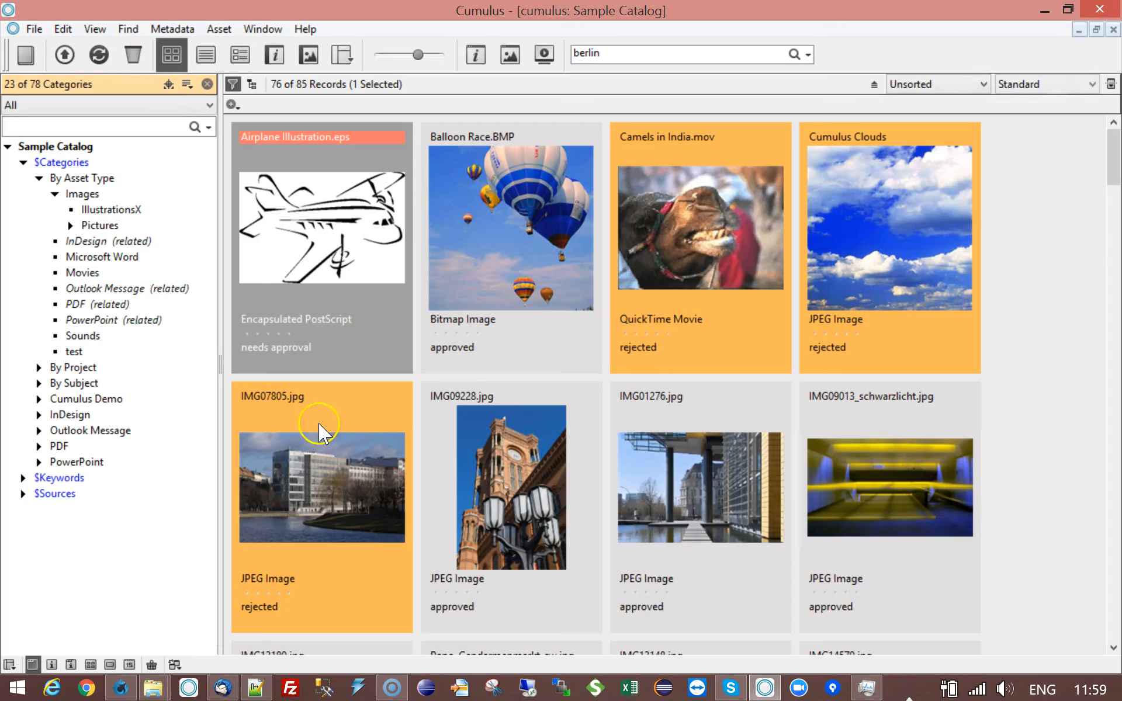
Return to the server console to start the 11.0.1.ROBO-238-remove-permissions workflow.
left_click(343, 245)
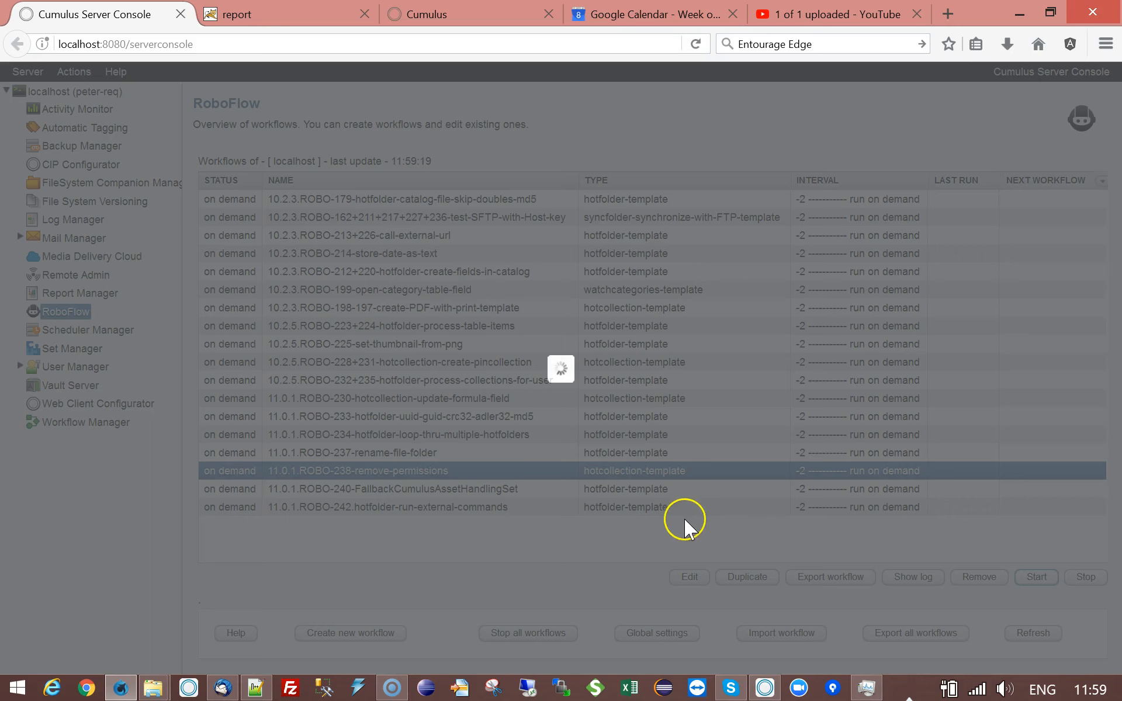
mouse_move(680, 519)
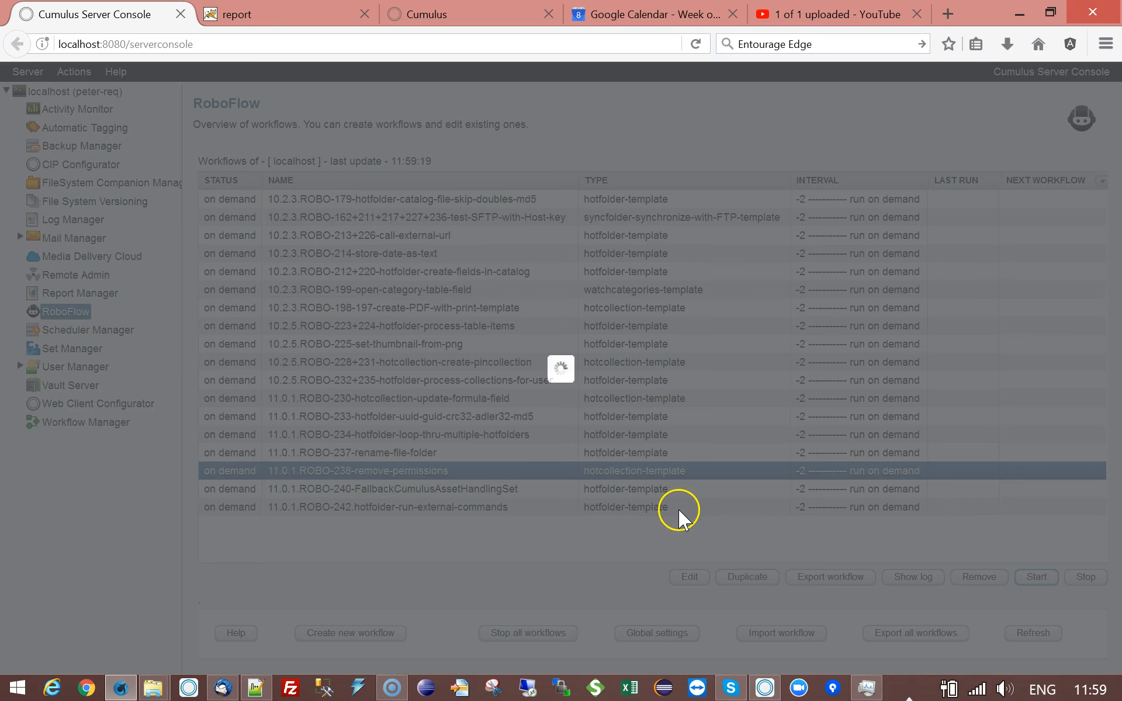
mouse_move(672, 539)
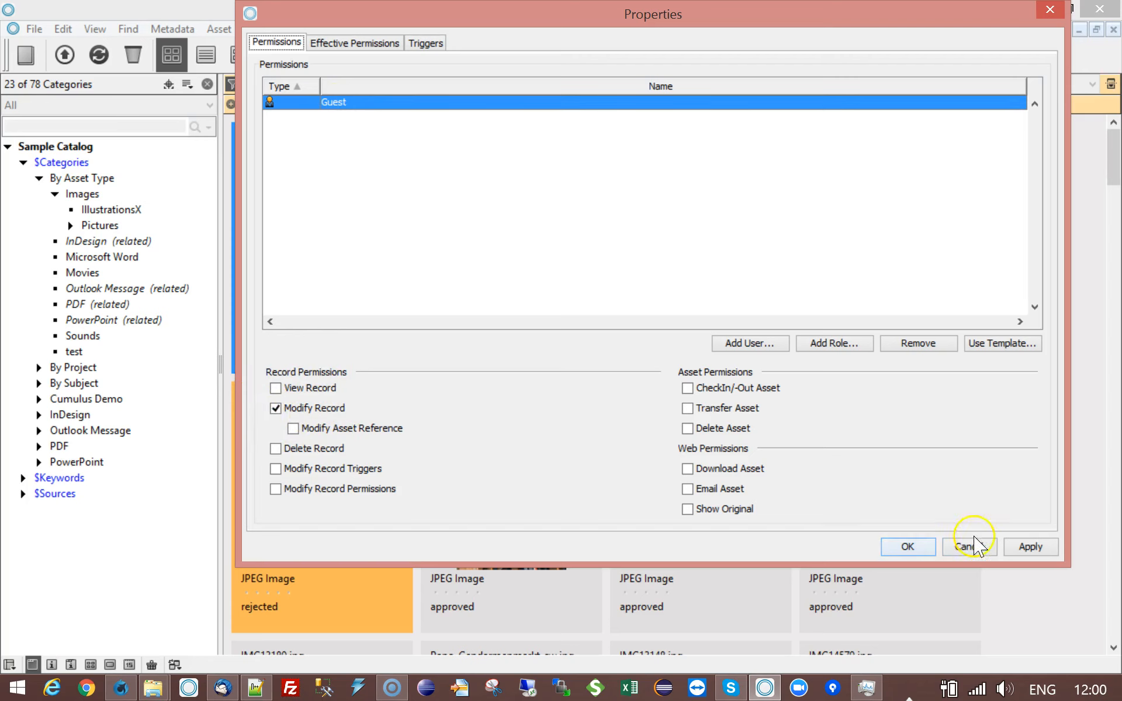
left_click(970, 547)
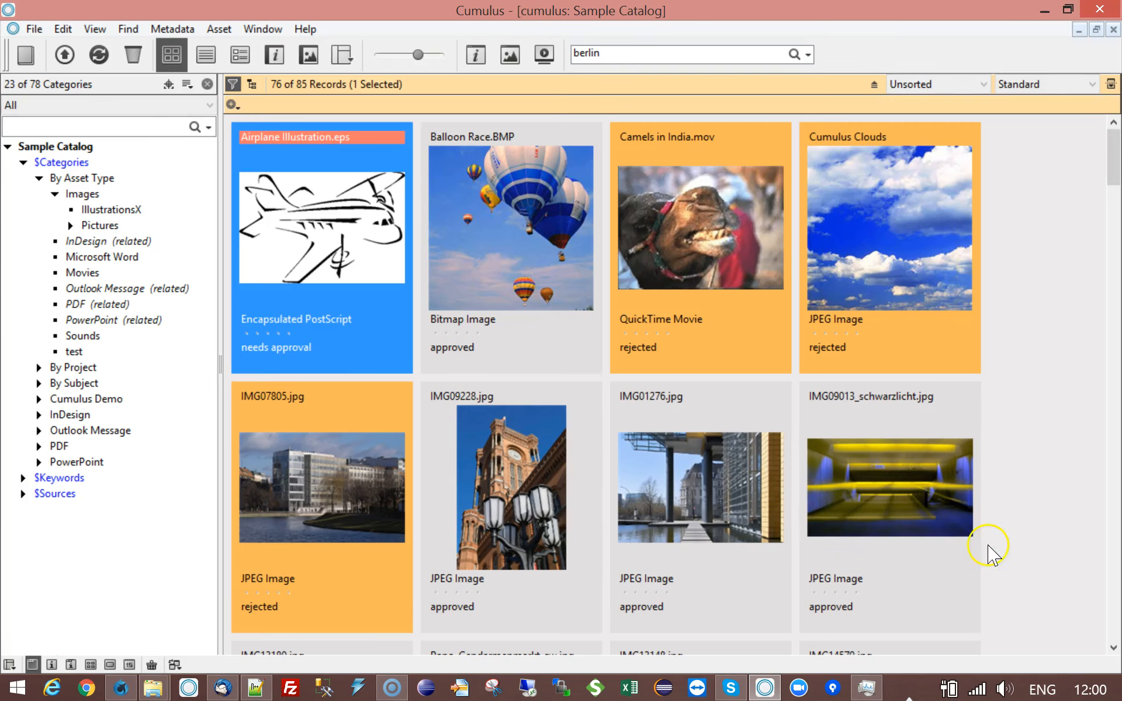
mouse_move(455, 457)
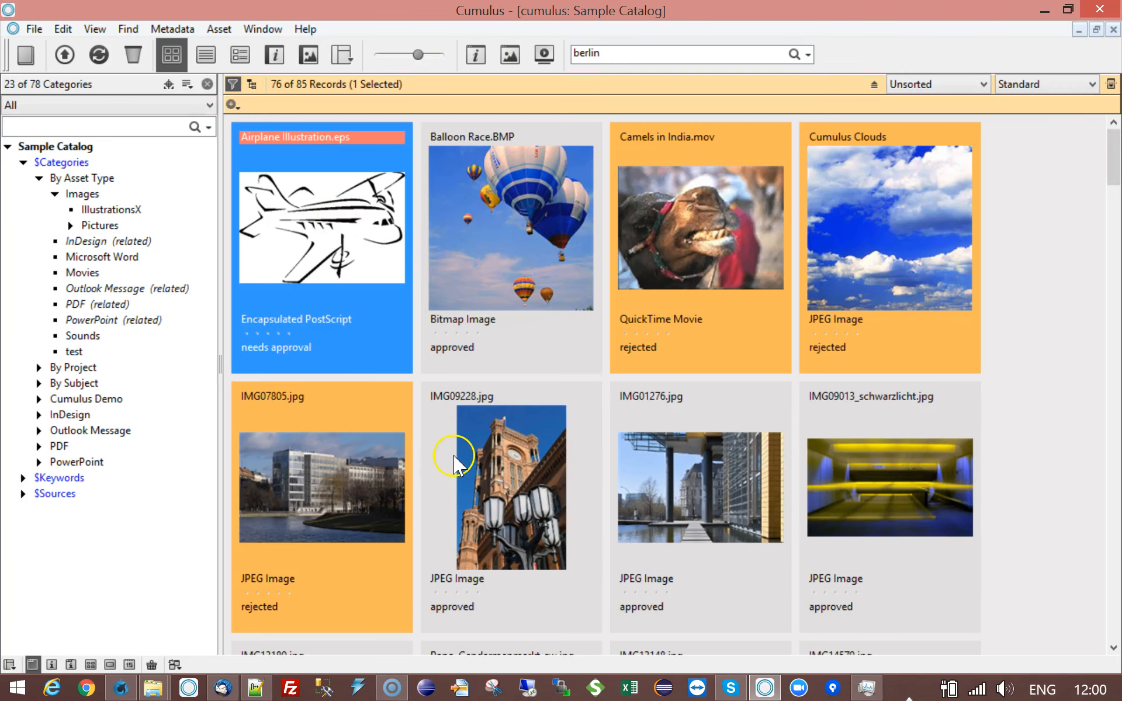
mouse_move(510, 377)
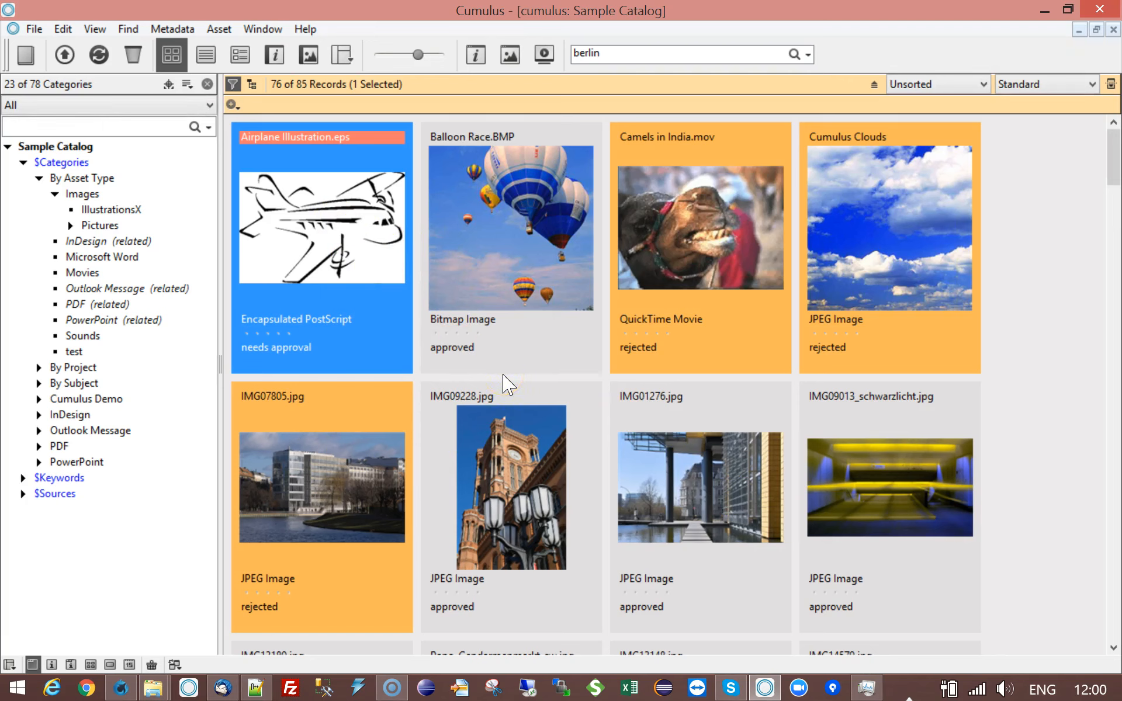
mouse_move(424, 306)
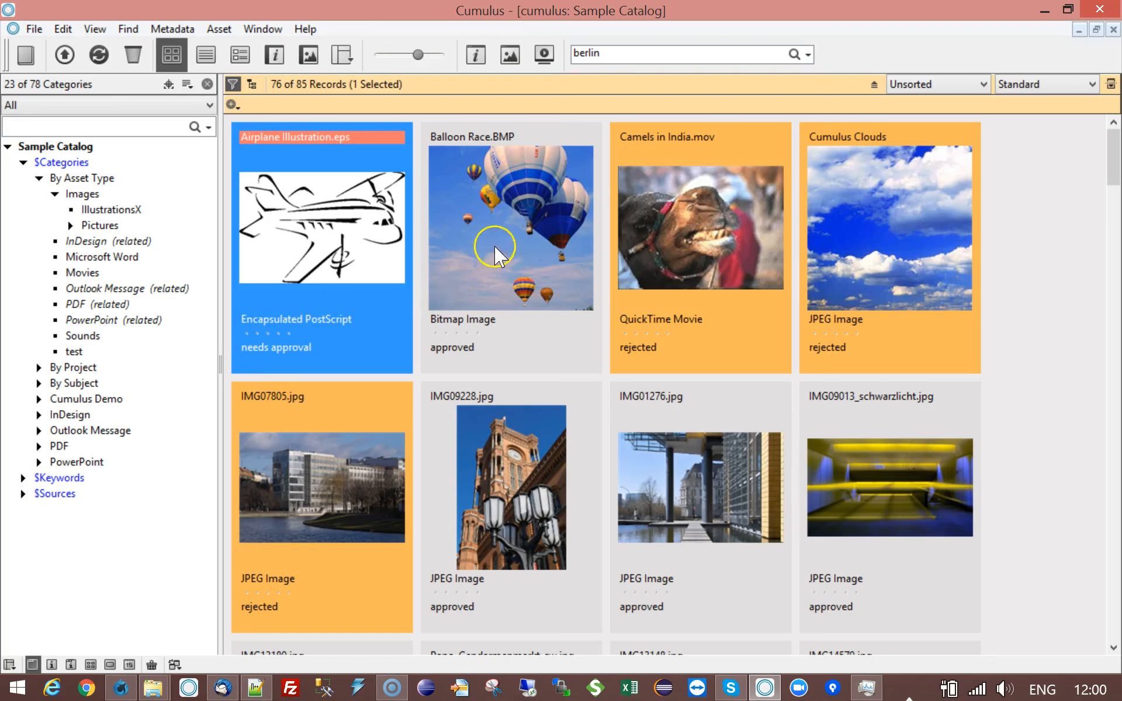
mouse_move(512, 285)
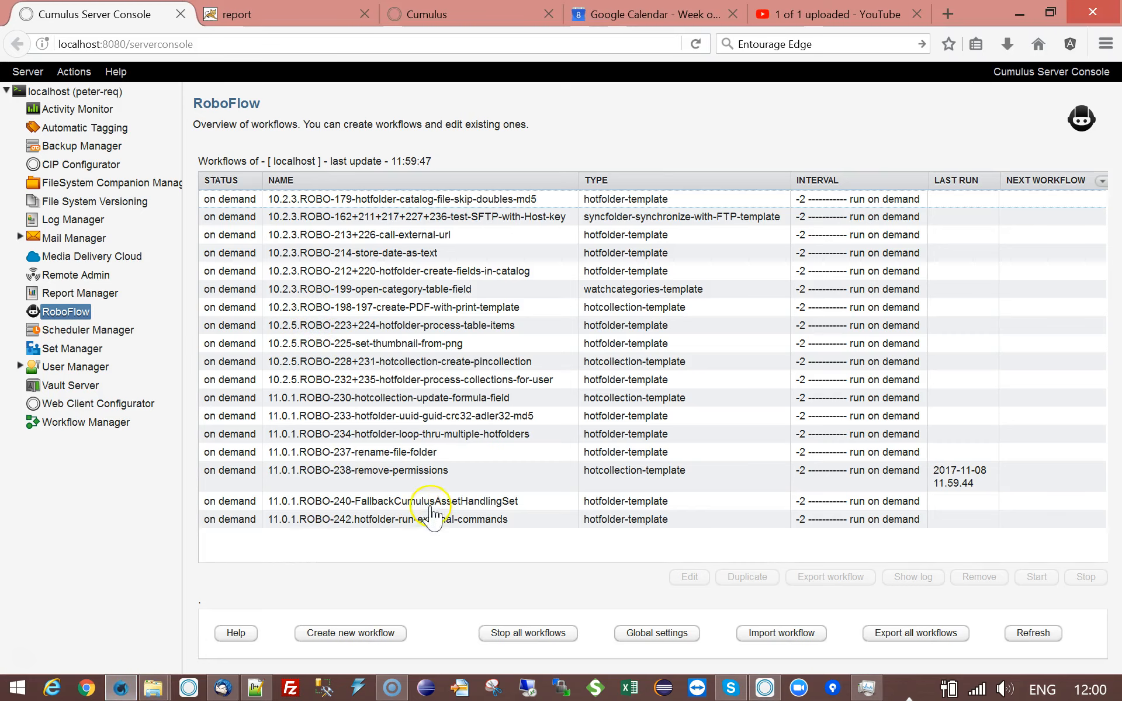
Set the apply-permission-template action's Permission-Template to null and save the workflow settings.
double_click(381, 471)
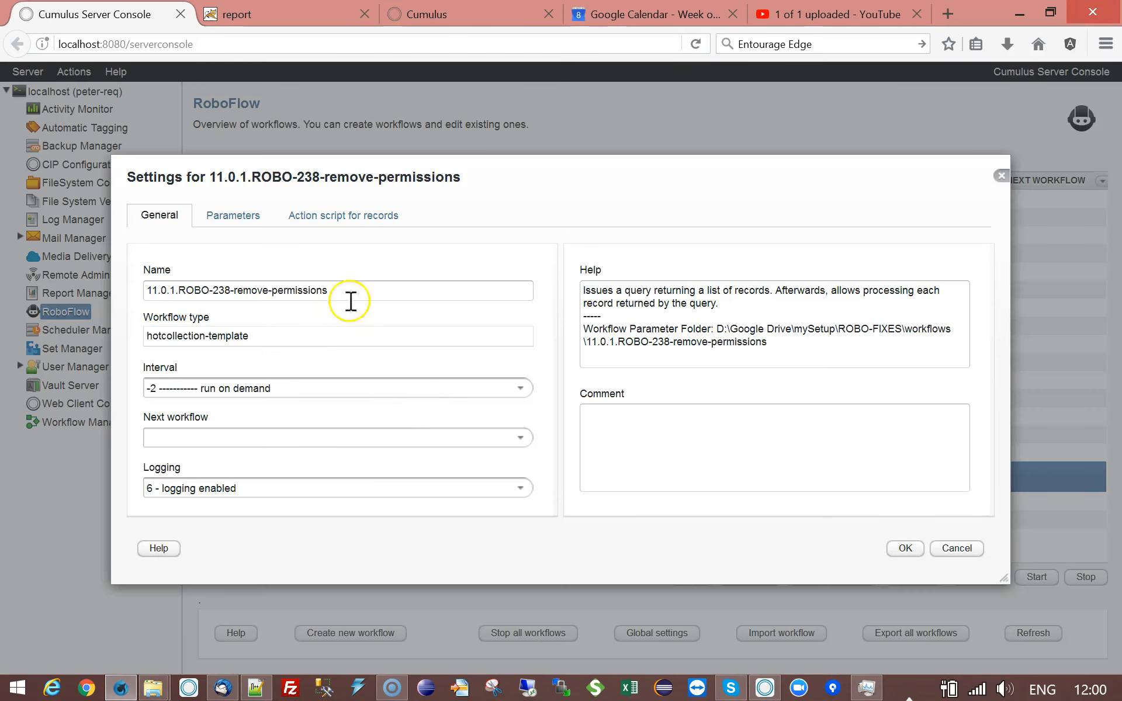
left_click(342, 215)
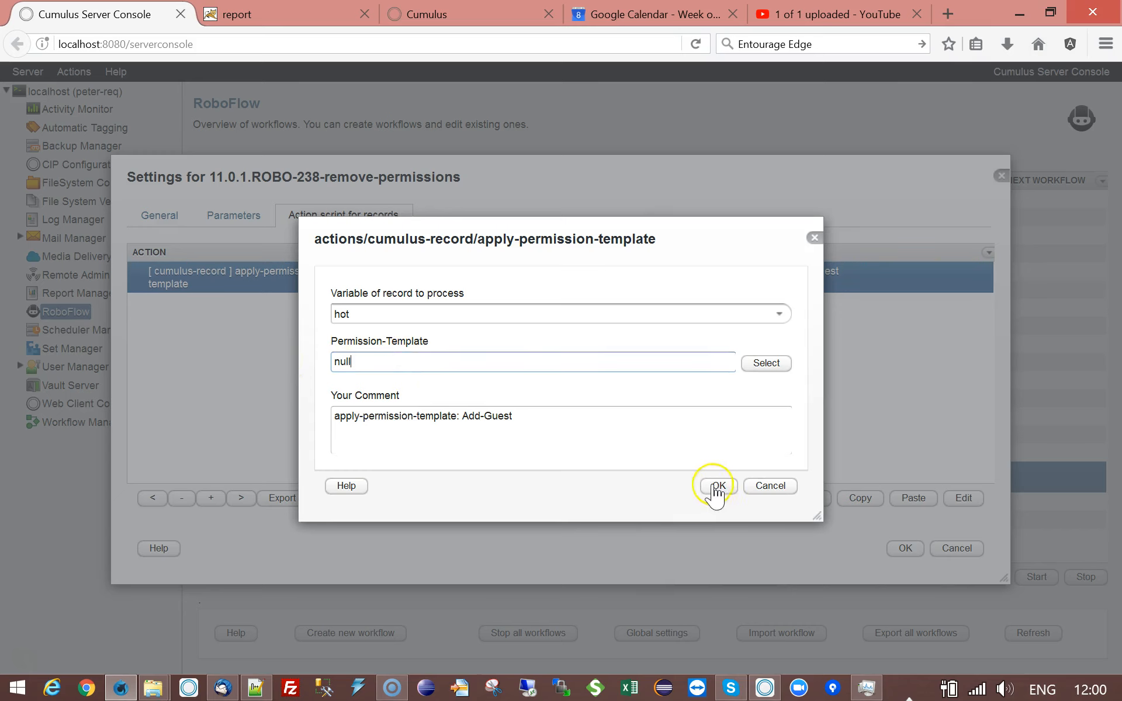
left_click(717, 486)
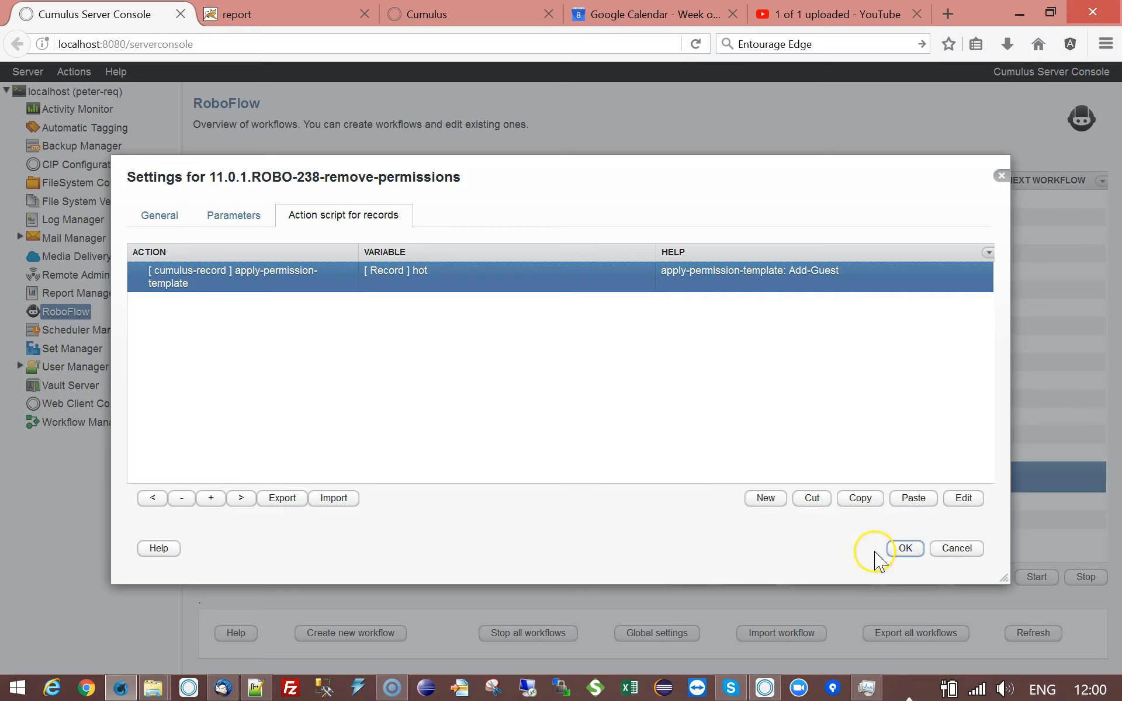
left_click(905, 548)
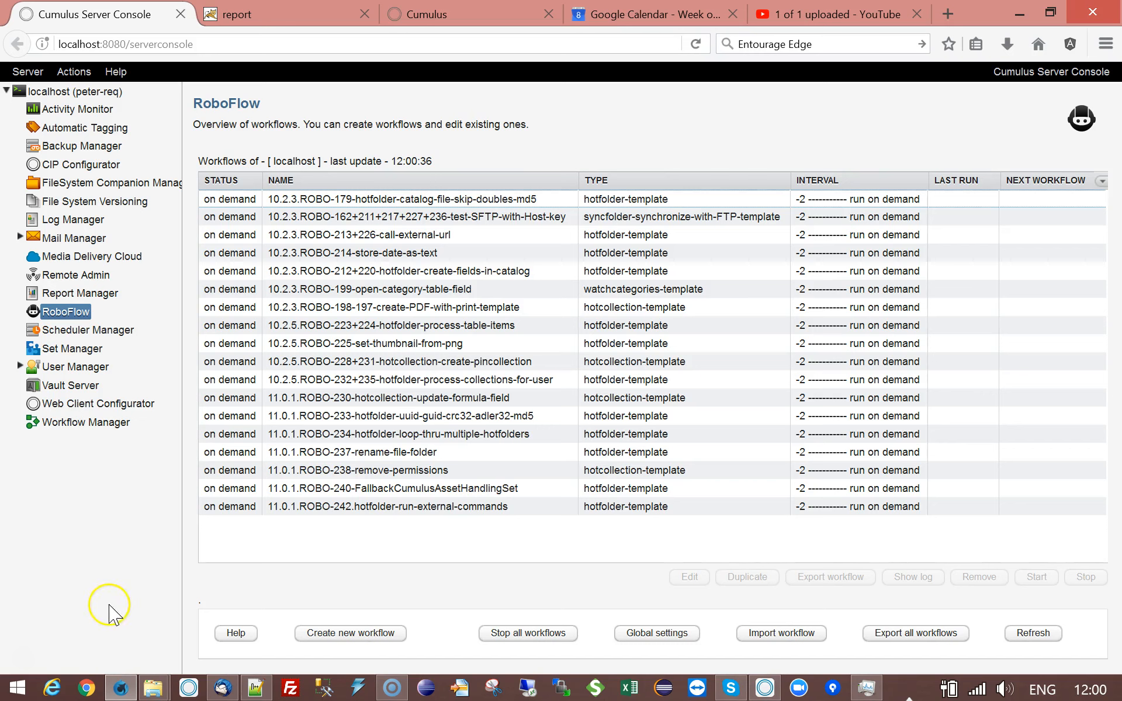
mouse_move(110, 590)
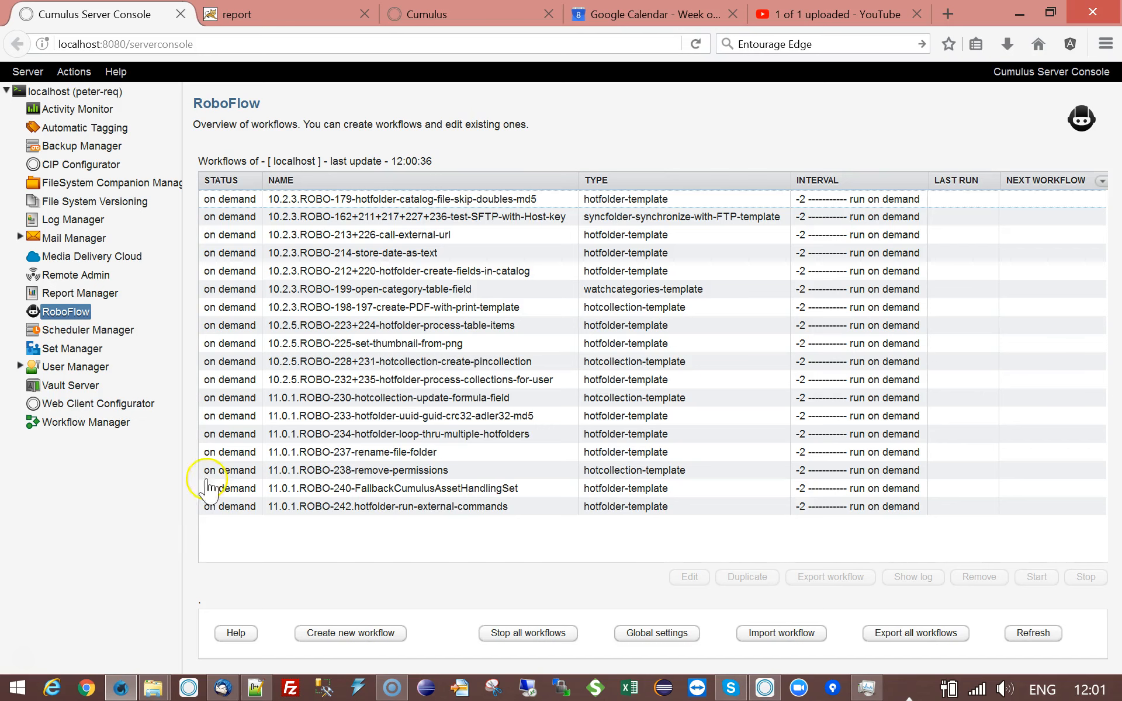
Select the 11.0.1.ROBO-238-remove-permissions workflow in the RoboFlow list to start it.
left_click(421, 470)
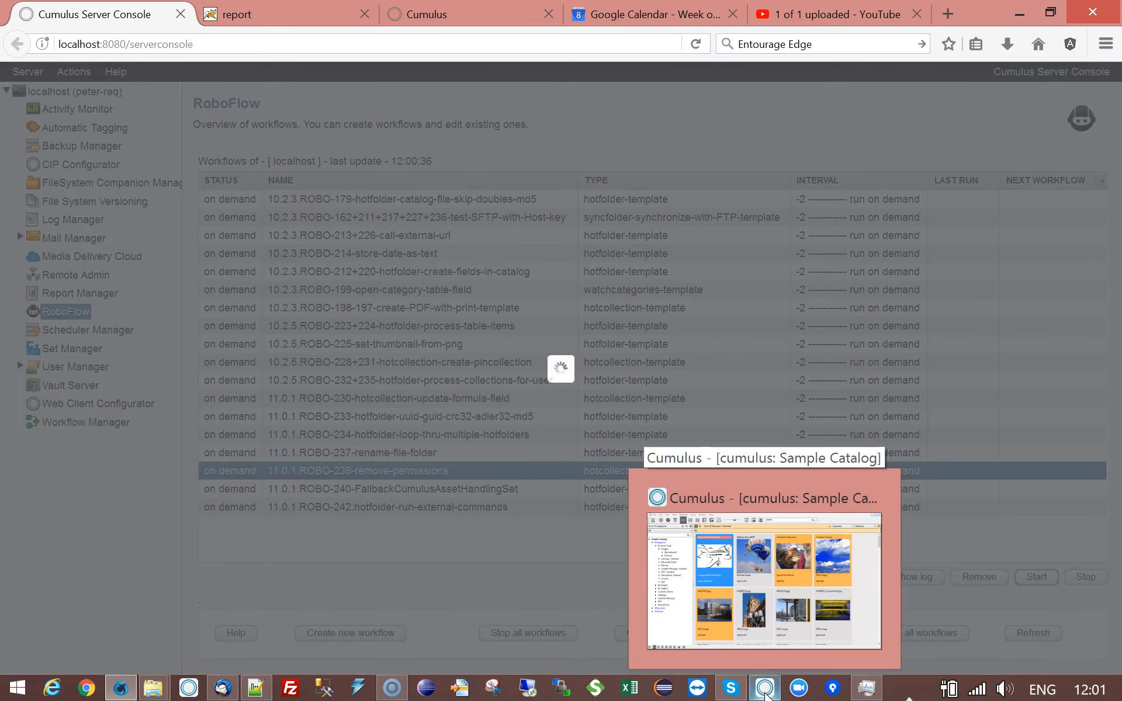
Return to the Sample Catalog and choose an action from the Airplane Illustration.eps record's context menu.
left_click(763, 687)
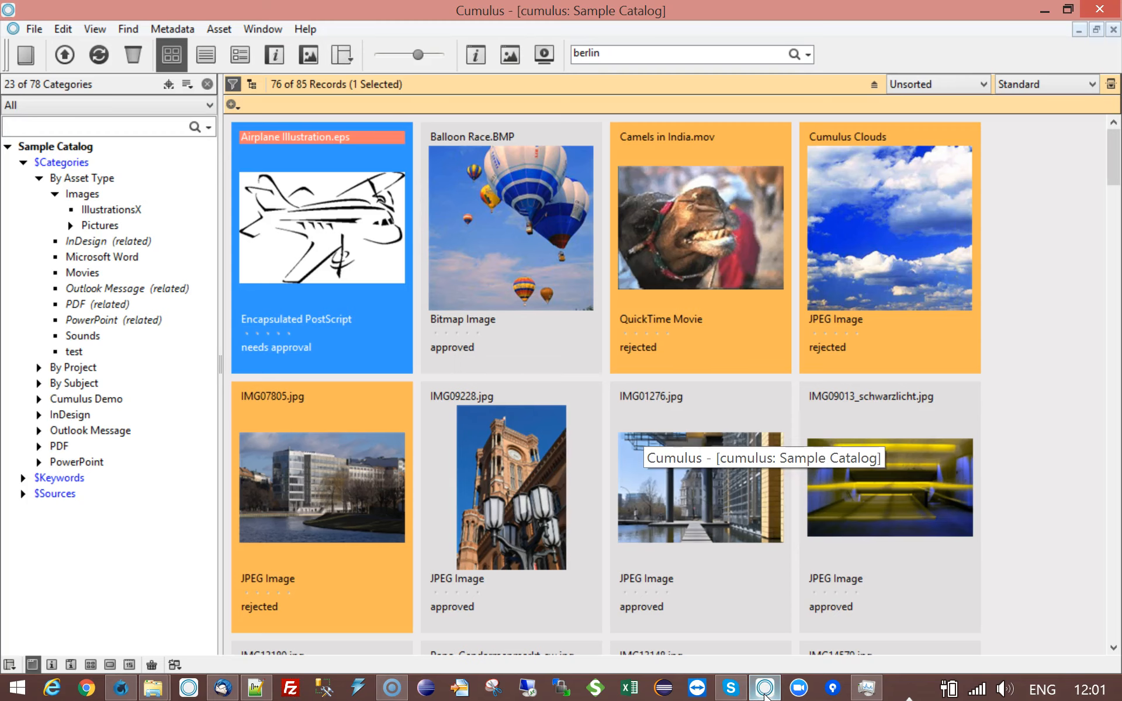
right_click(321, 226)
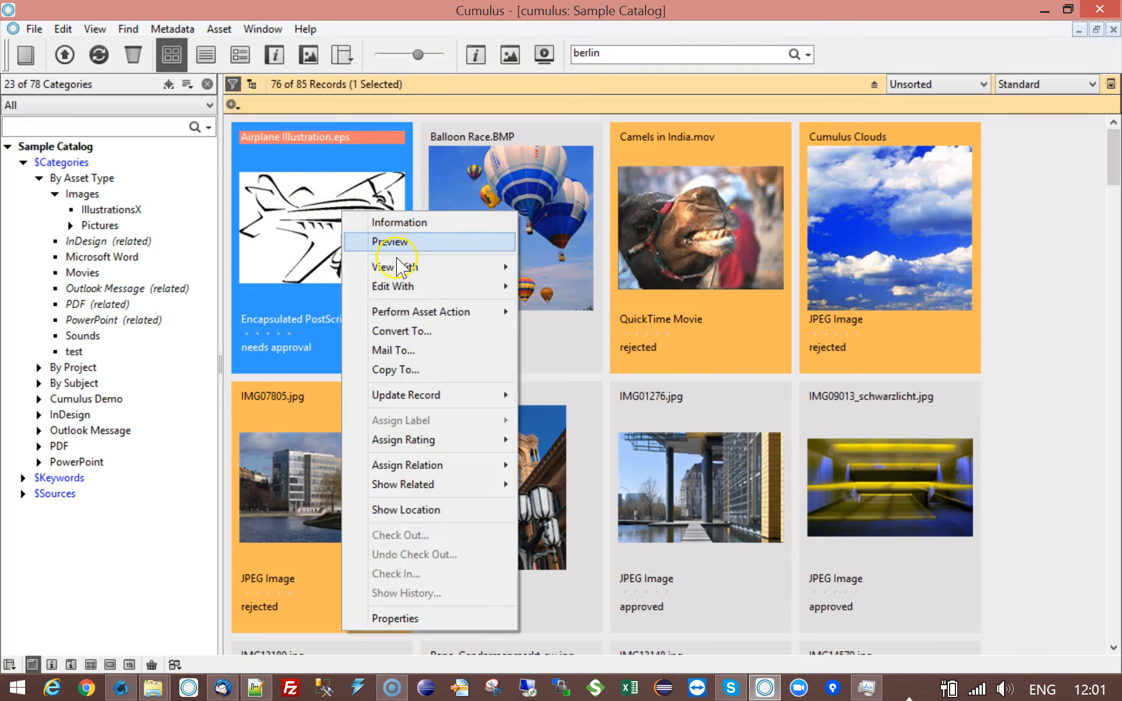
left_click(394, 618)
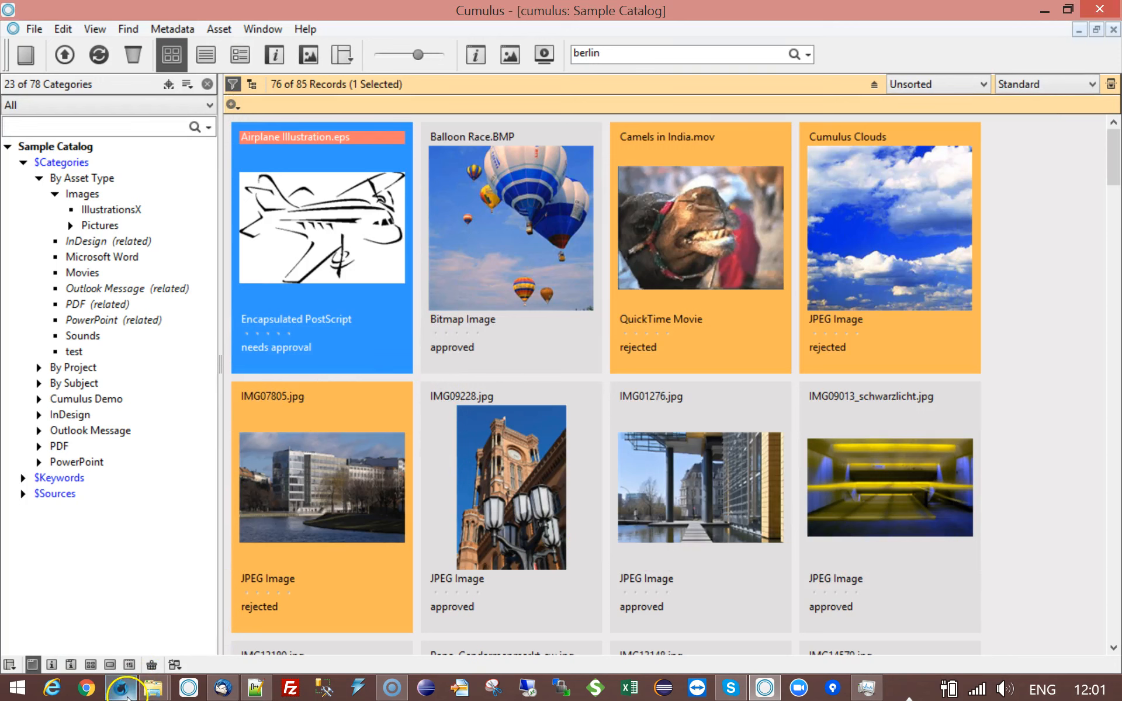
mouse_move(351, 260)
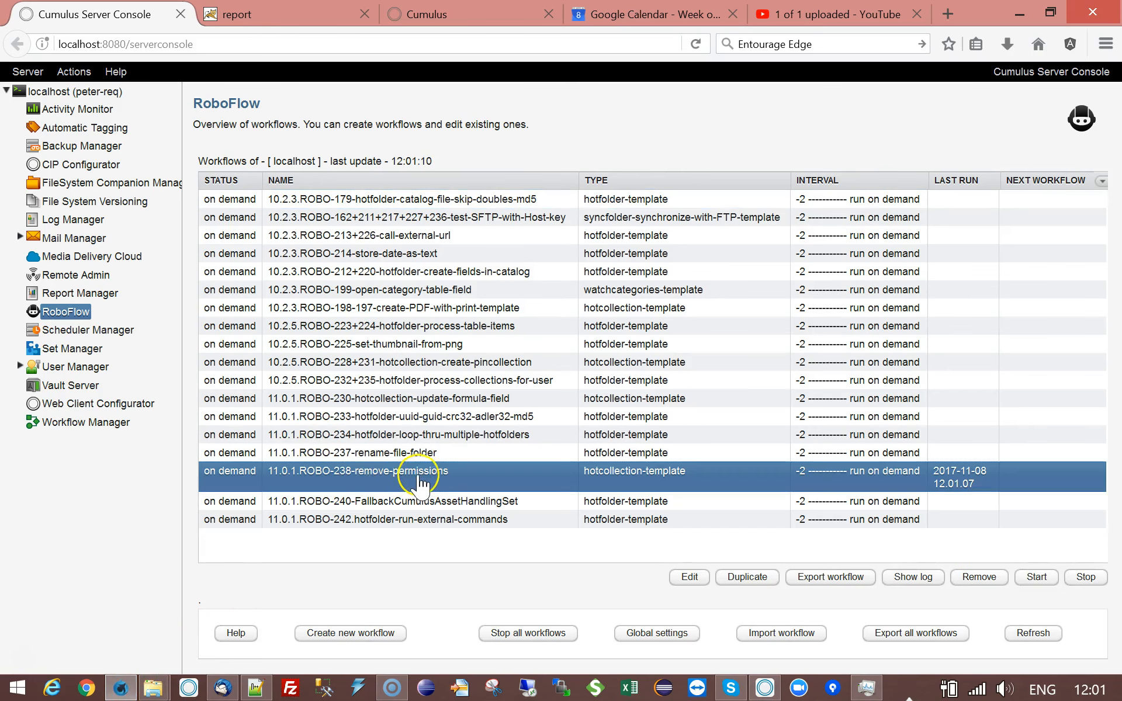
mouse_move(362, 475)
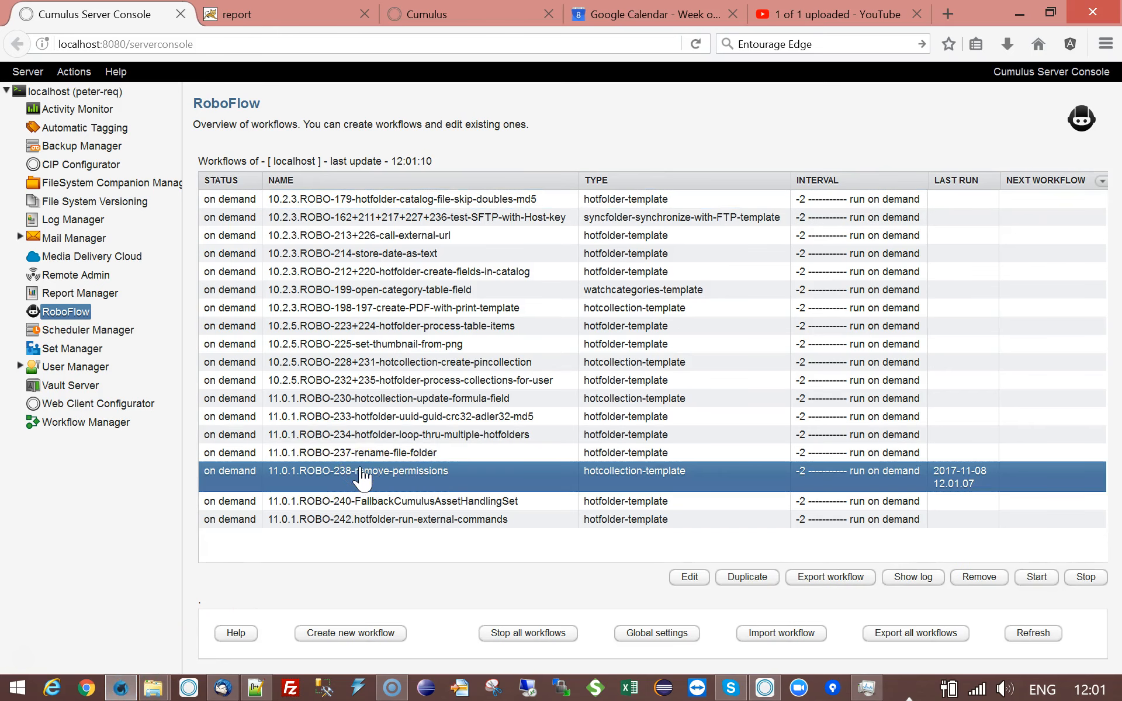